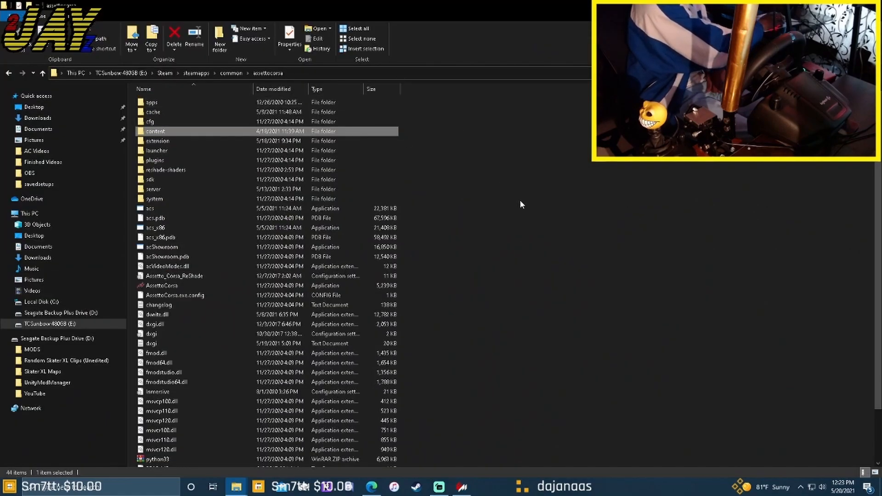
mouse_move(90, 93)
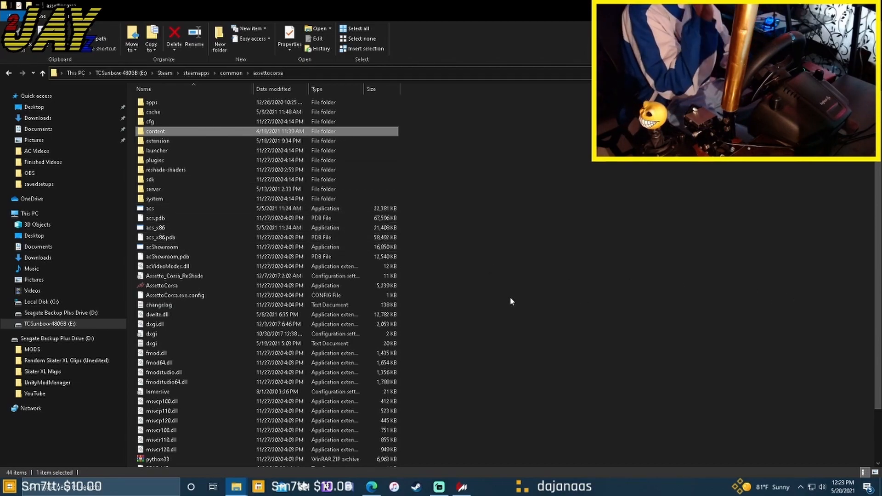
- Look over the assettocorsa game folder and bring the Custom Shaders Patch web page forward
left_click(399, 7)
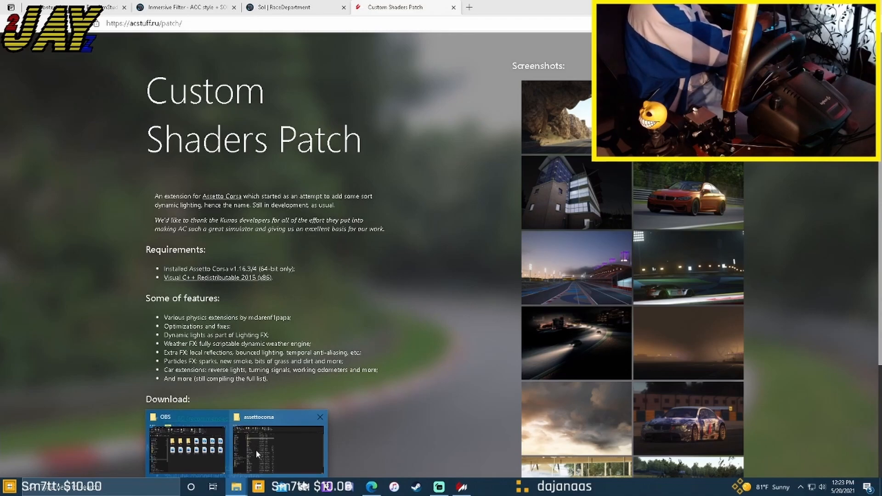
left_click(277, 445)
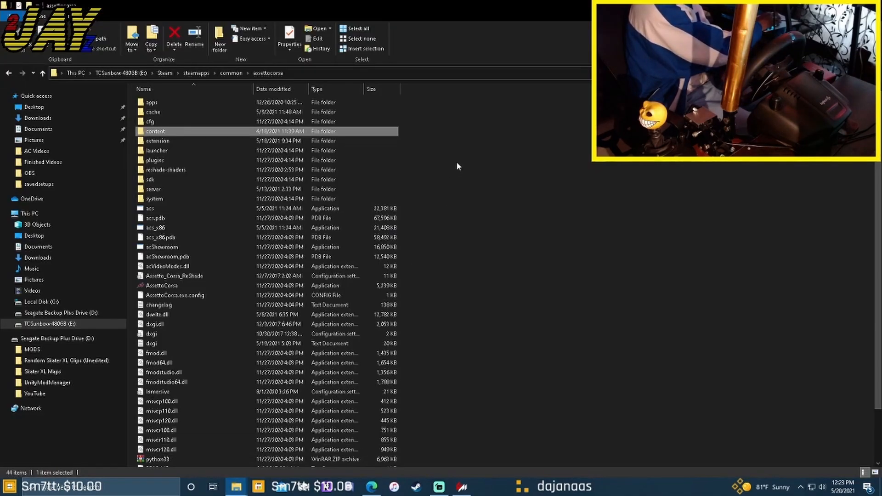
mouse_move(708, 294)
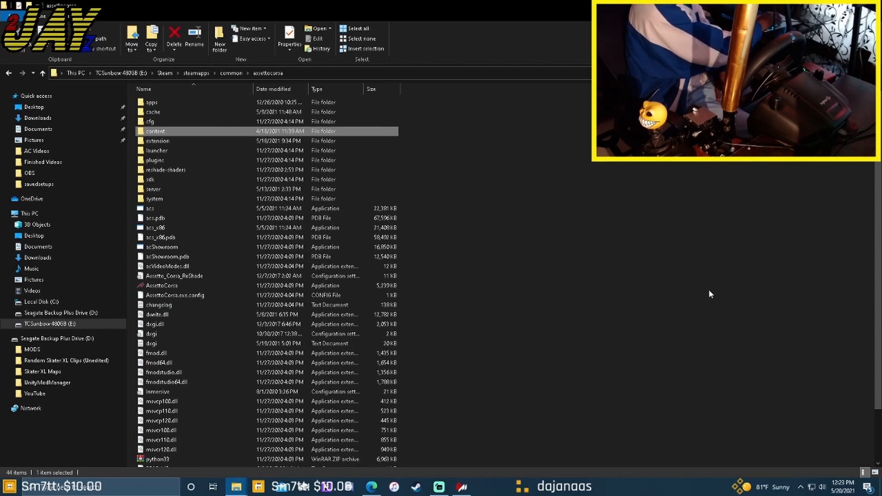
mouse_move(404, 375)
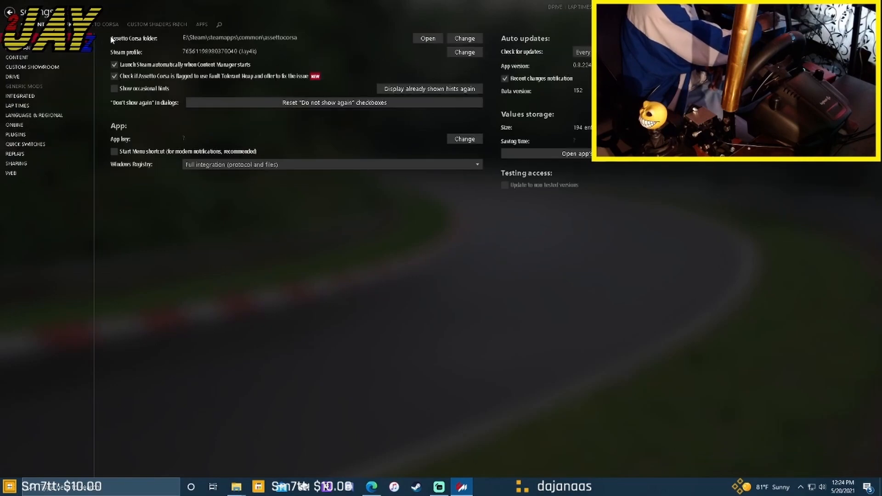
left_click(157, 24)
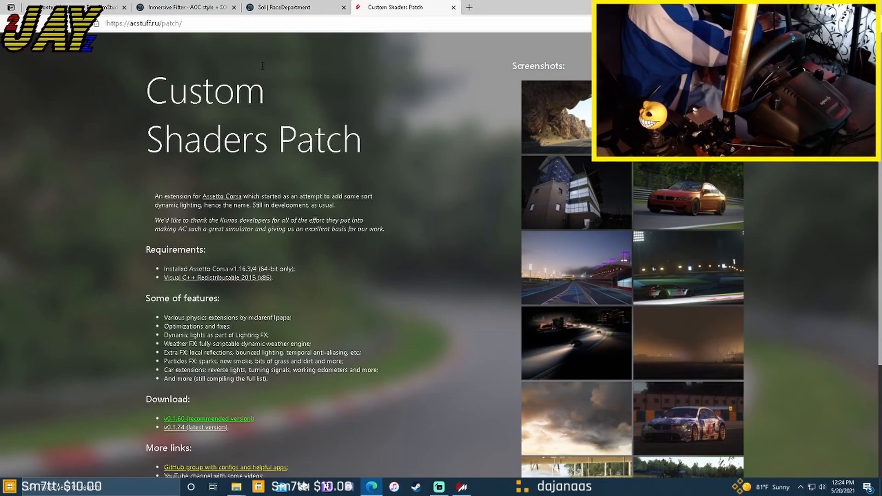
- Show the Sol 2.0.2 download page on RaceDepartment
left_click(292, 7)
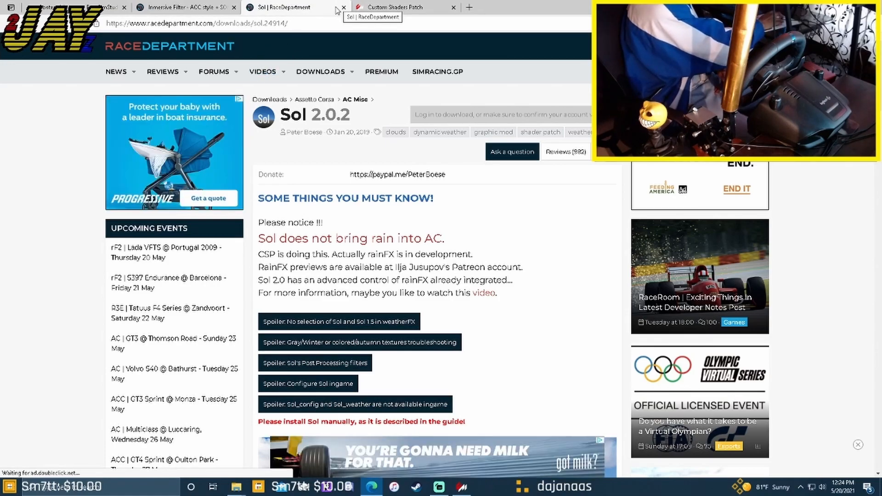
mouse_move(379, 44)
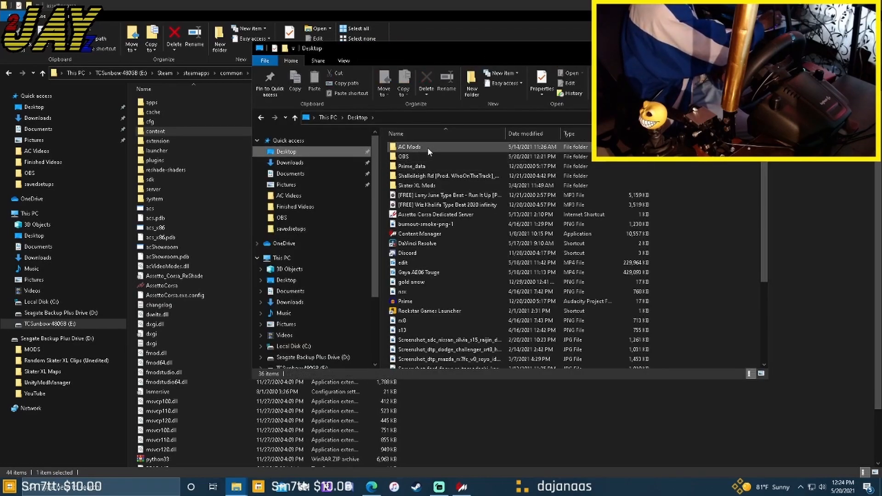
- Show the AC Mods folder with its downloaded mod archives, including Sol 2.1 alpha
double_click(409, 147)
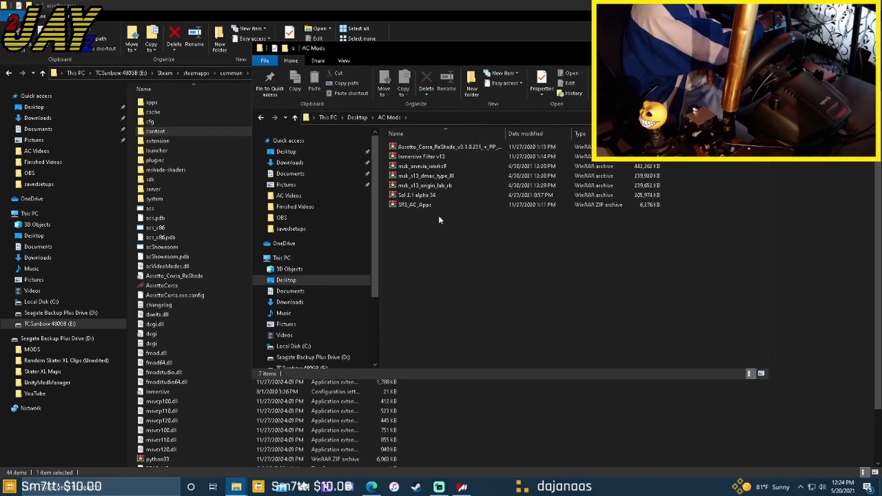
mouse_move(421, 195)
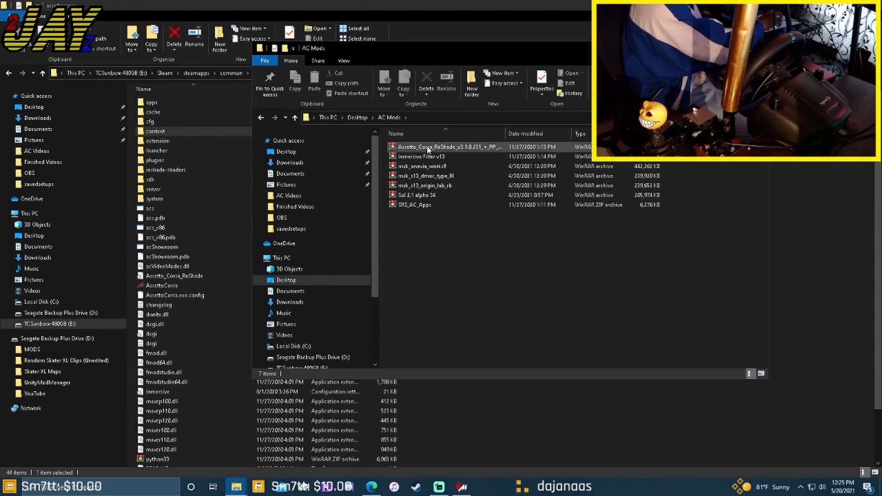
mouse_move(425, 157)
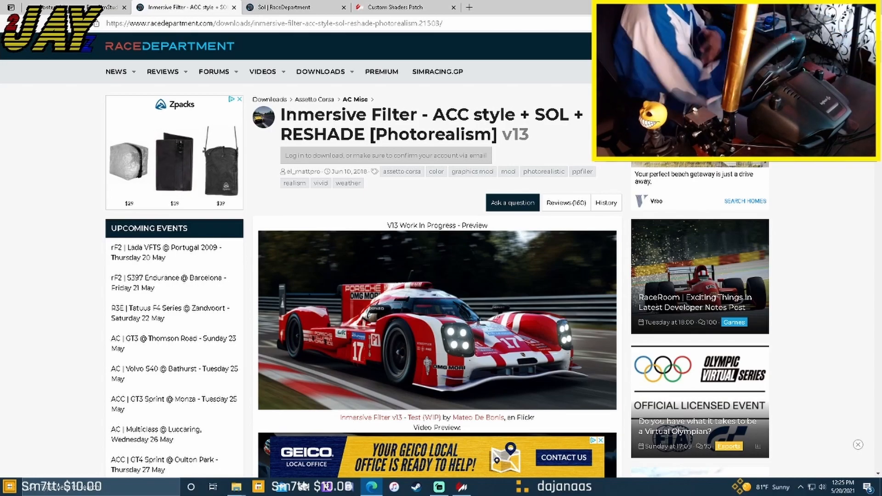
- Return to Content Manager's Assetto Corsa settings page from the taskbar
left_click(236, 487)
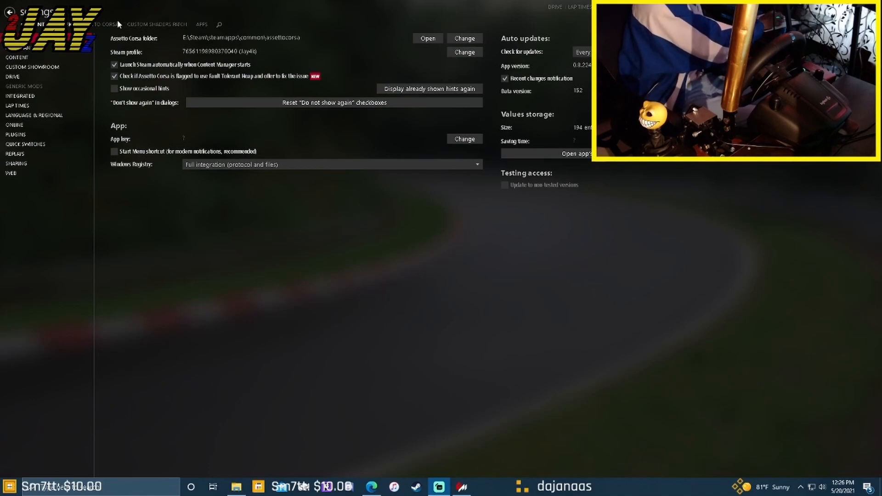
- Reinstall Custom Shaders Patch 0.1.74 and show its General Patch Settings
left_click(157, 24)
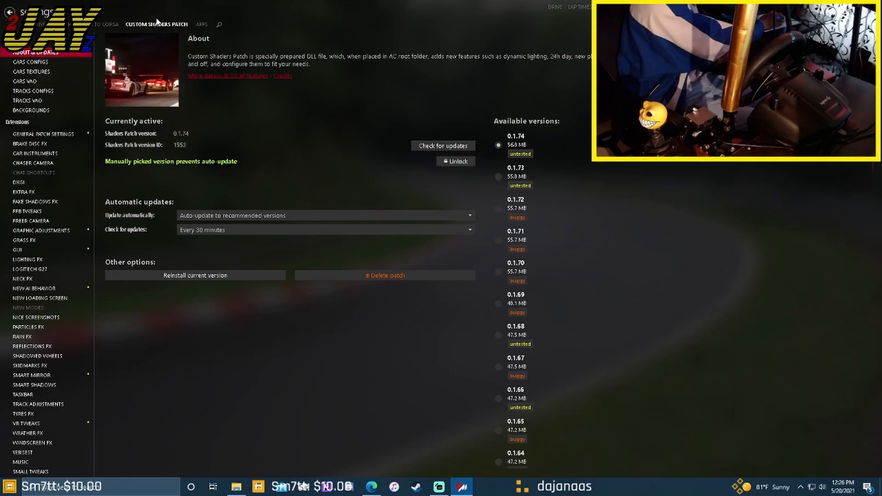
mouse_move(165, 36)
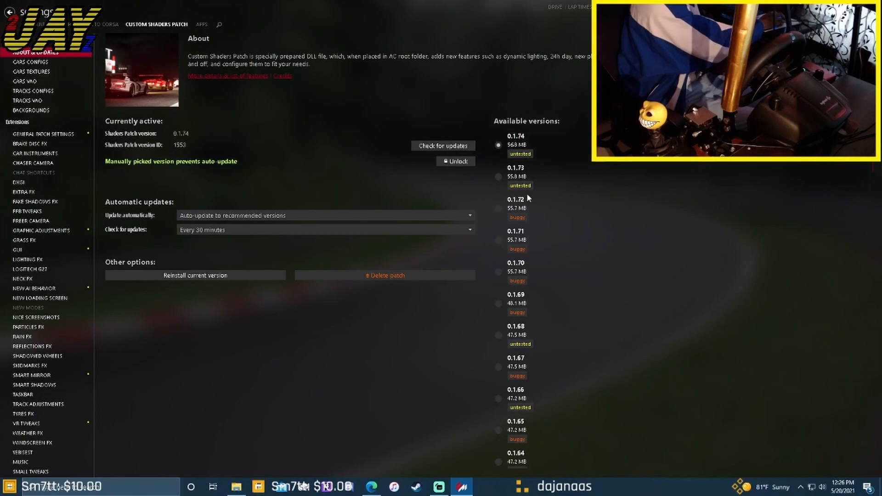
left_click(516, 144)
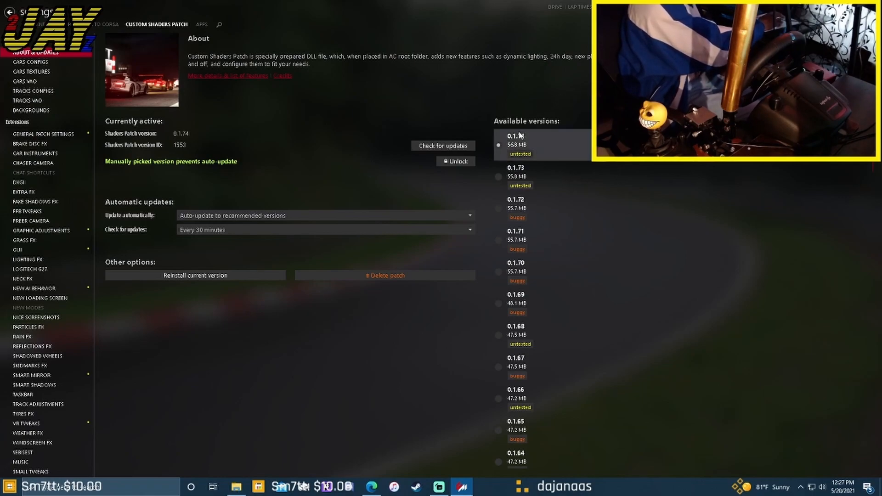
mouse_move(514, 144)
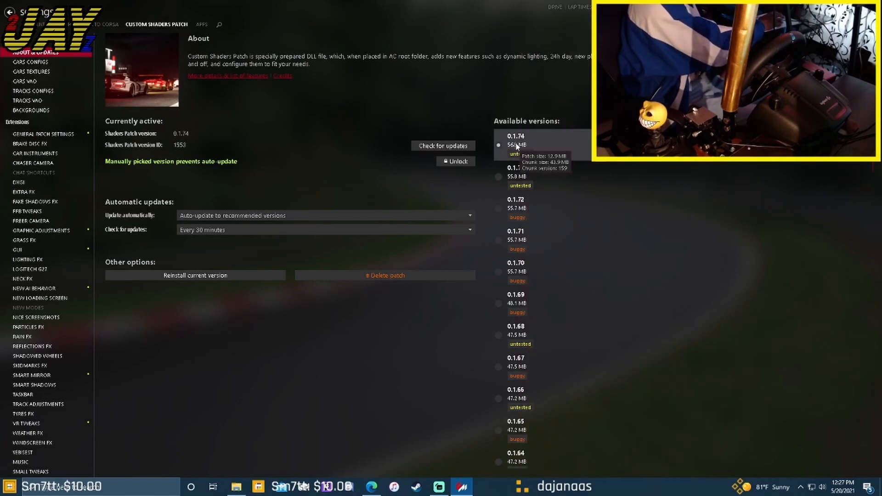
left_click(195, 275)
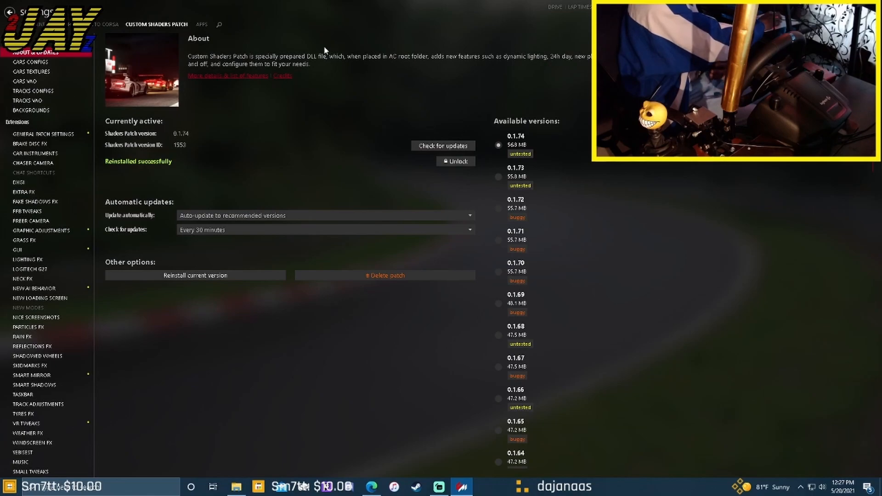
left_click(43, 135)
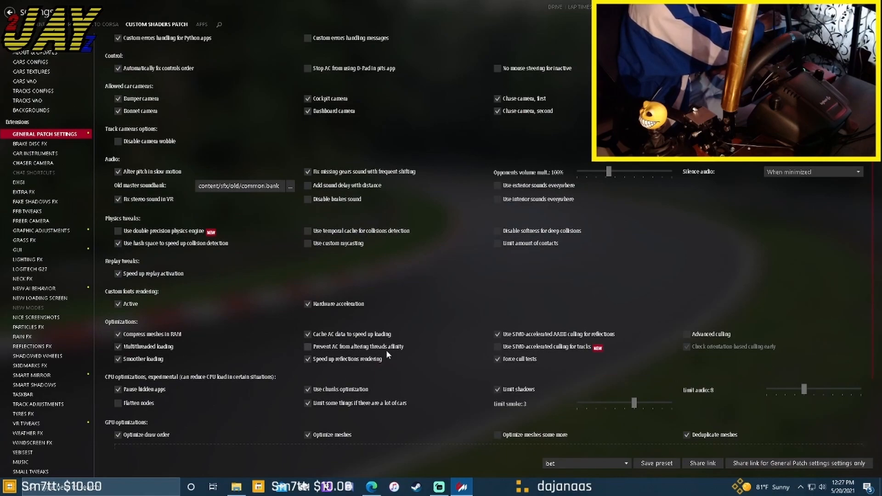
- Review General, Car Instruments and Chaser Camera patch settings, then show DXGI
scroll("down", 3)
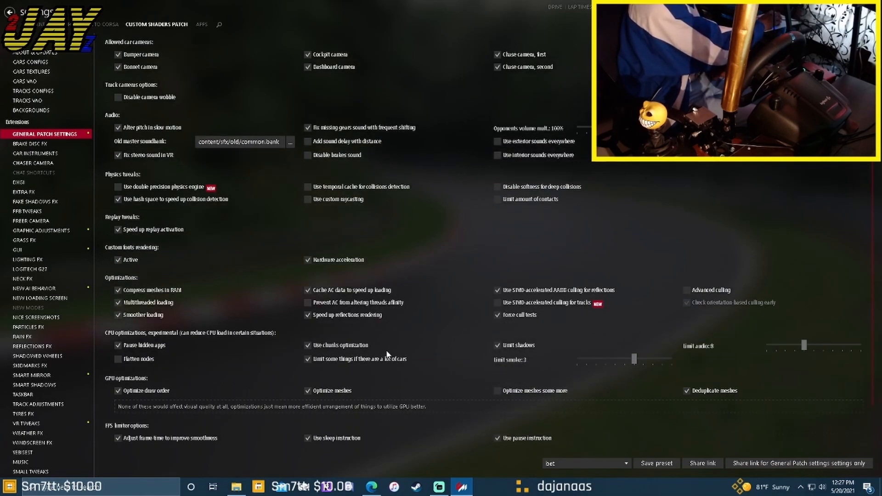
scroll("down", 3)
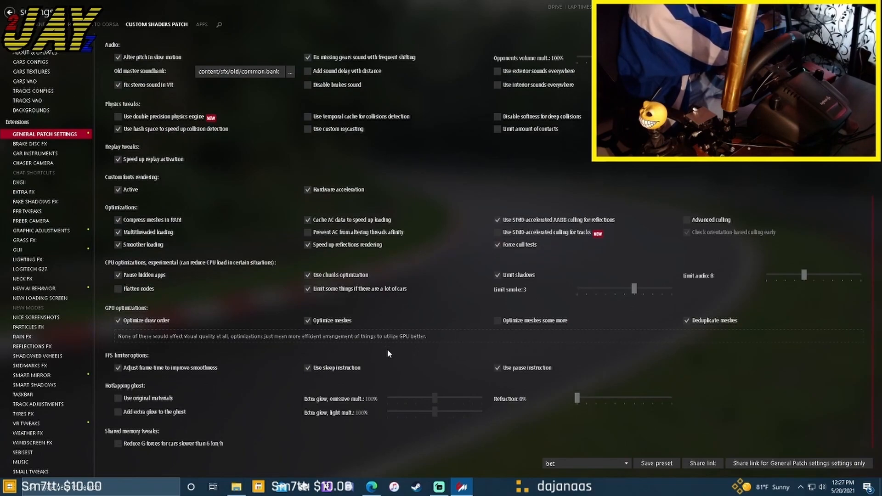
left_click(30, 154)
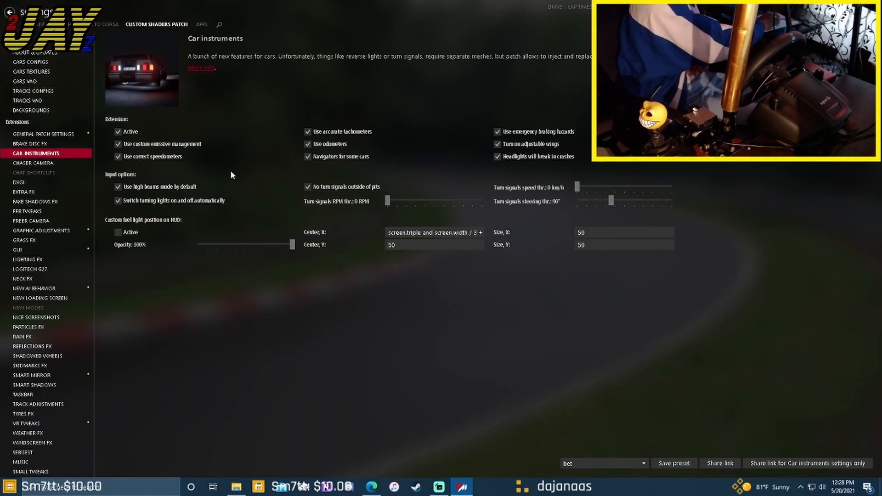
left_click(34, 162)
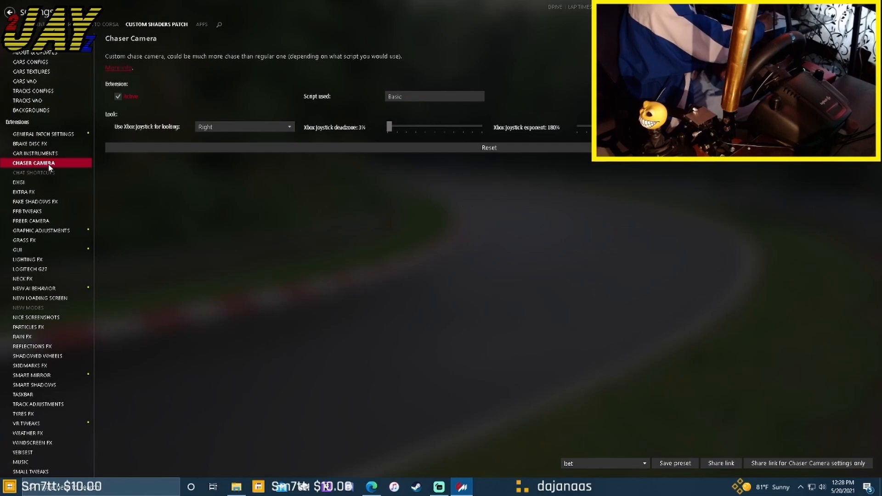
mouse_move(332, 207)
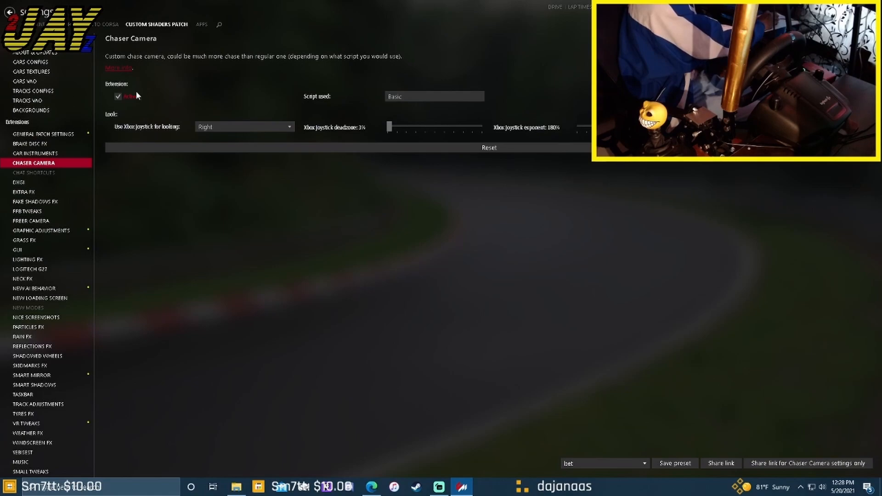
left_click(19, 182)
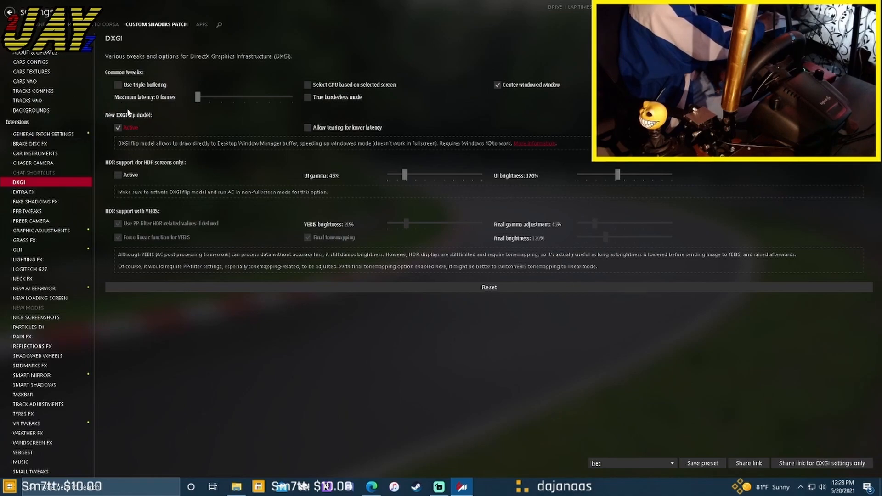
- In Extra FX, set local reflections quality to High and review the remaining effects
left_click(24, 192)
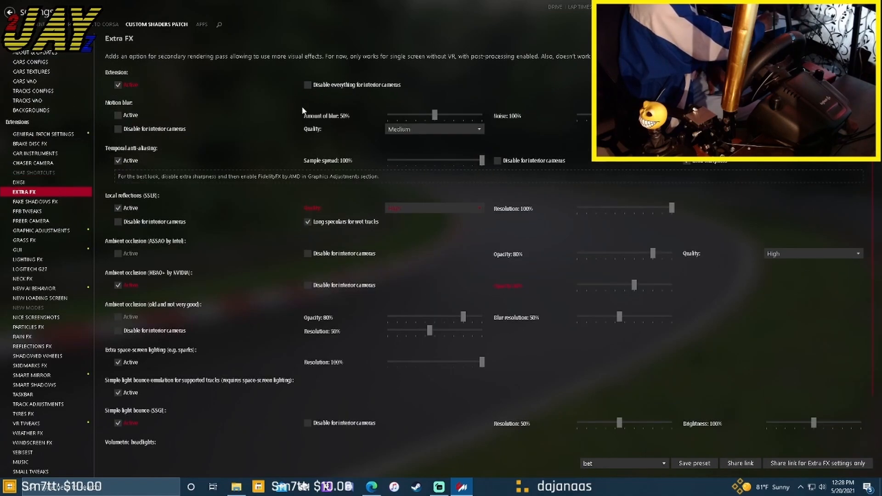
mouse_move(151, 98)
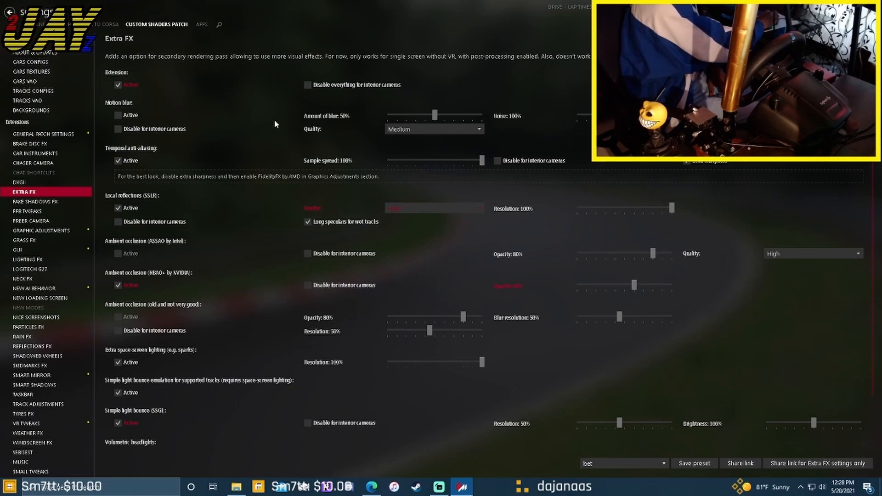
left_click(433, 209)
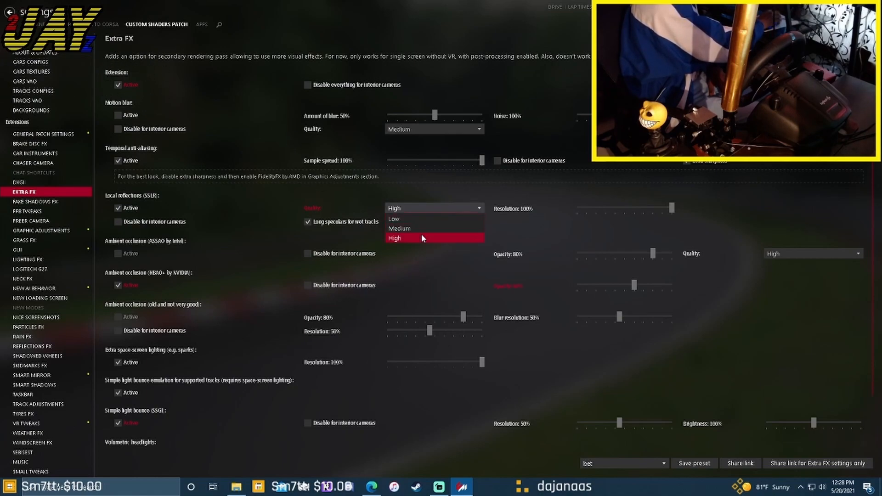
left_click(395, 238)
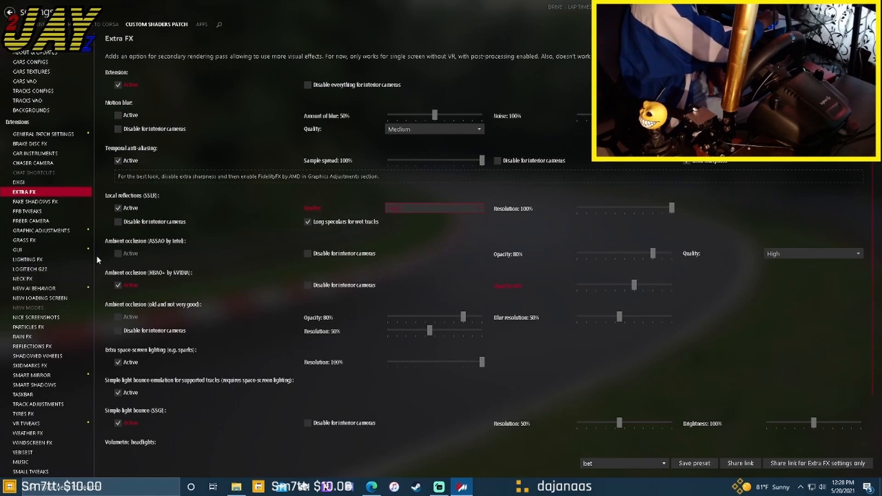
mouse_move(636, 285)
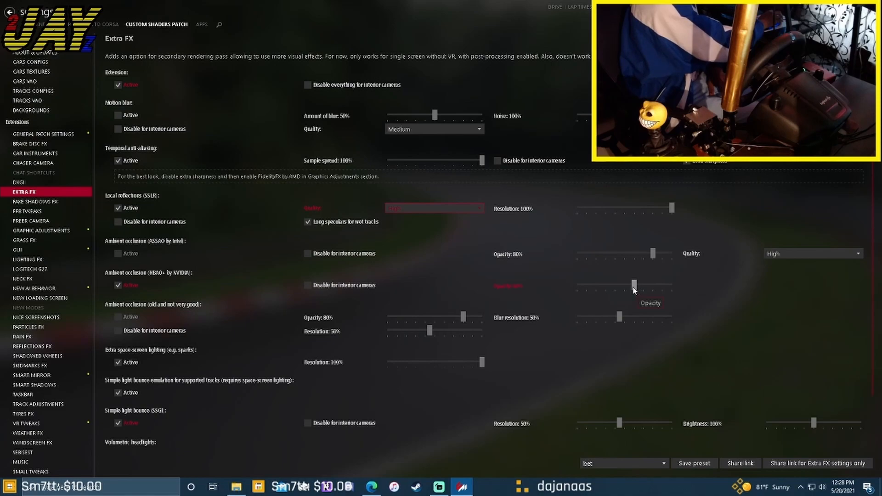
mouse_move(606, 300)
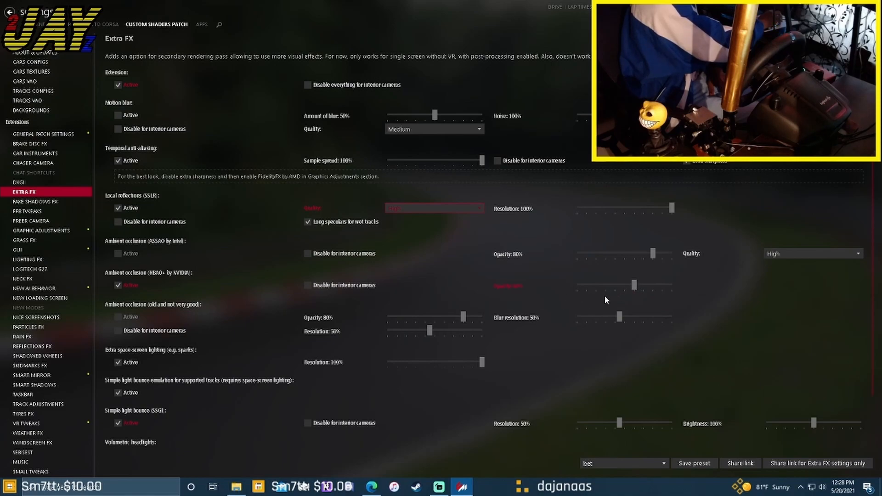
mouse_move(591, 287)
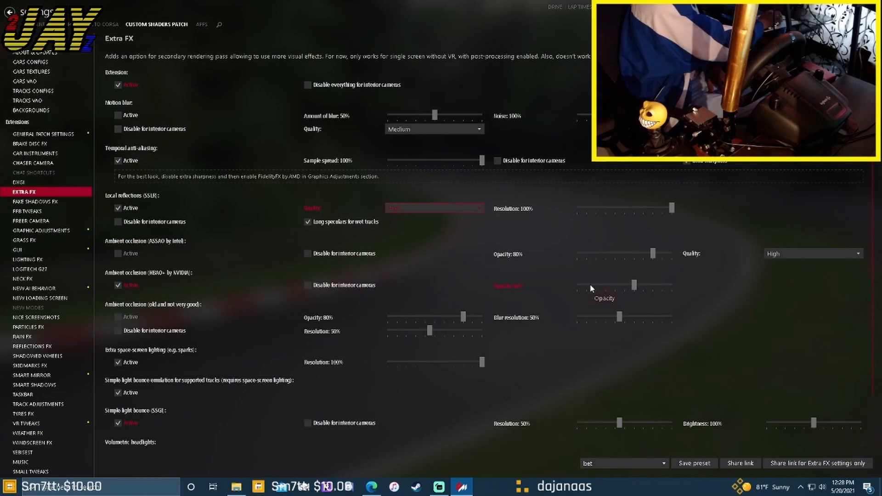
mouse_move(653, 297)
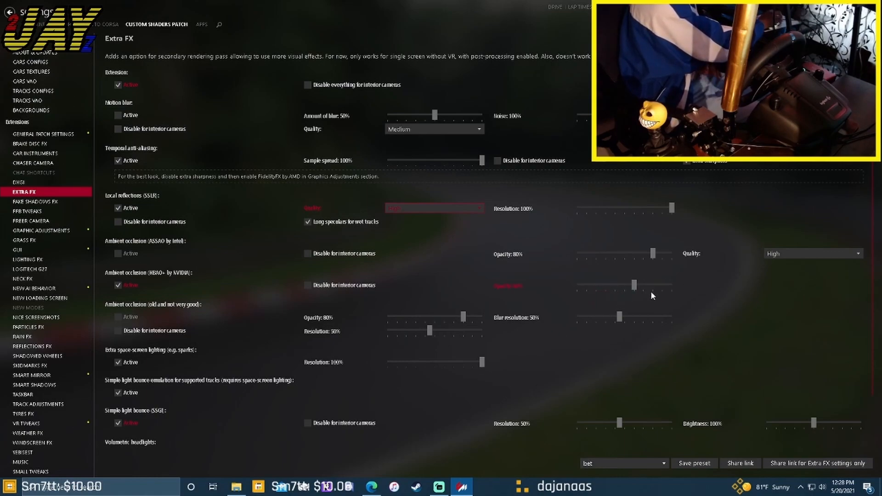
mouse_move(286, 389)
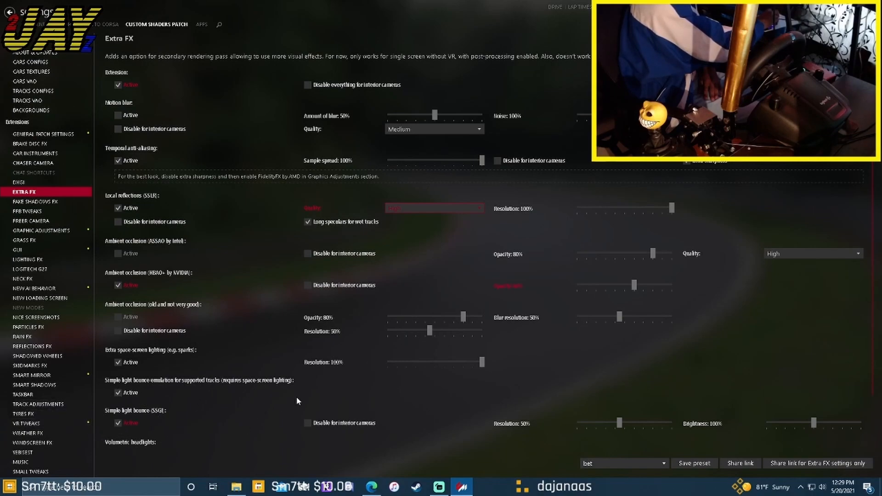
scroll("down", 3)
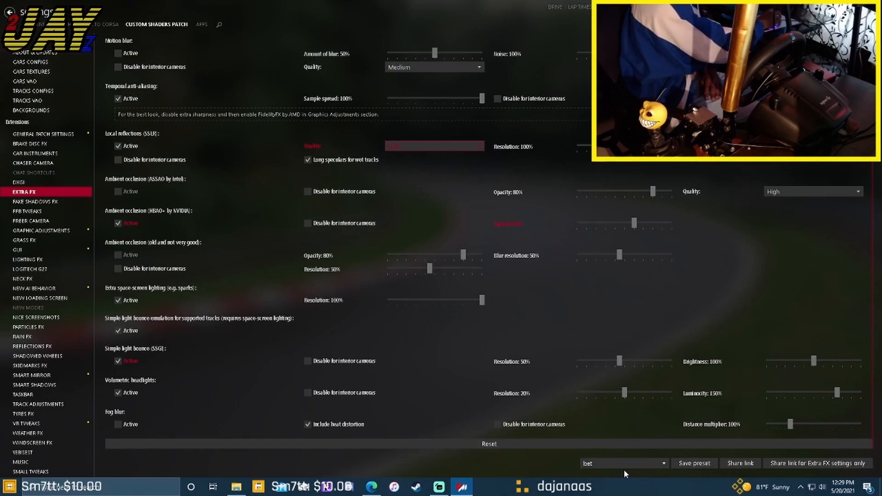
left_click(695, 463)
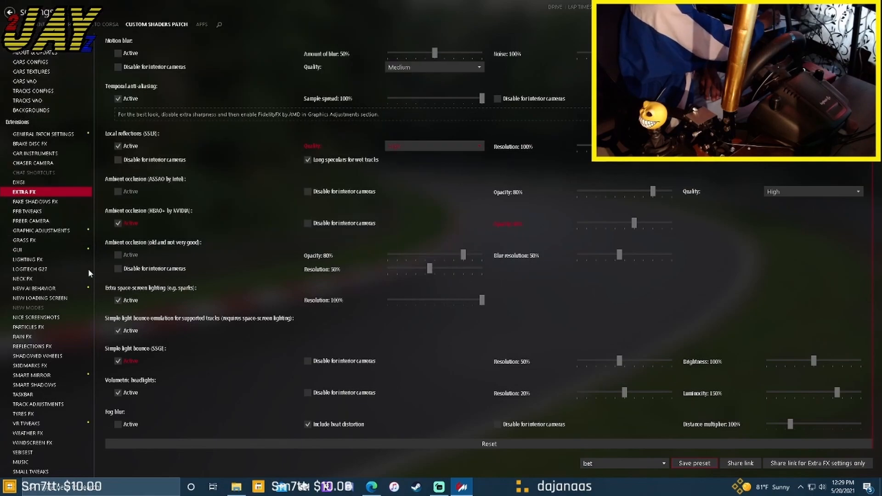
- In Graphic Adjustments, set post-processing anti-aliasing quality to Ultra, then show Grass FX
left_click(40, 230)
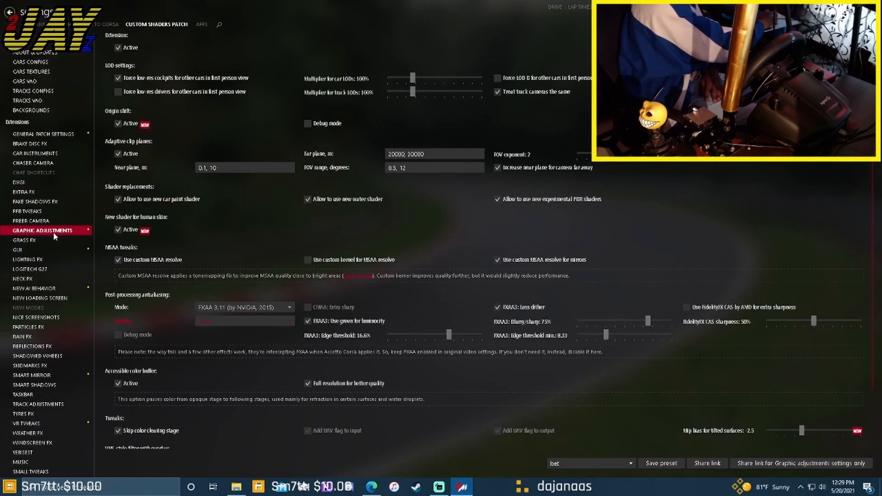
mouse_move(242, 385)
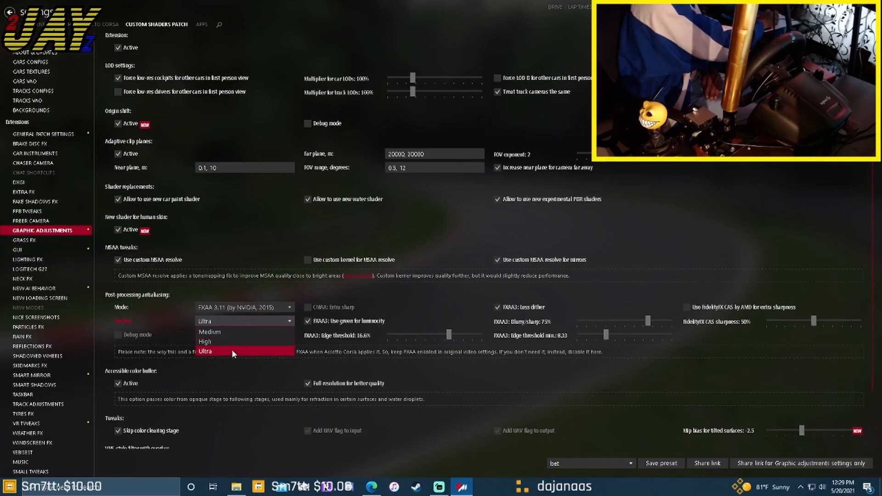
left_click(204, 353)
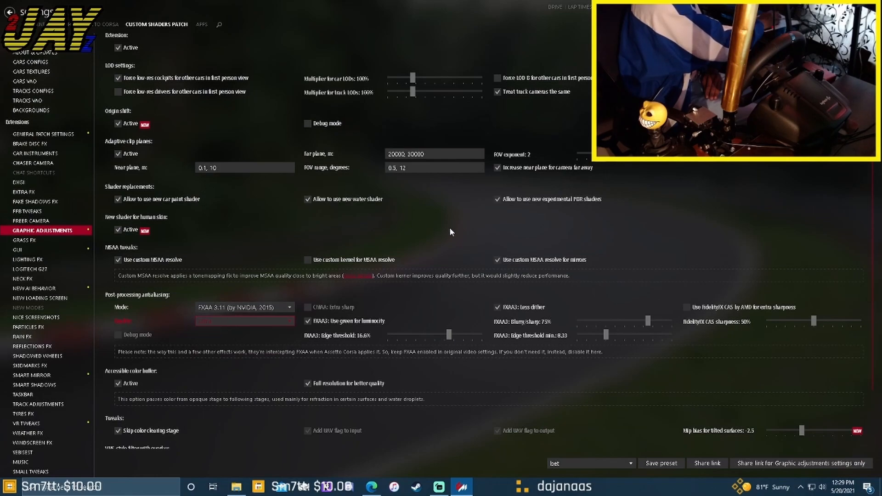
scroll("down", 3)
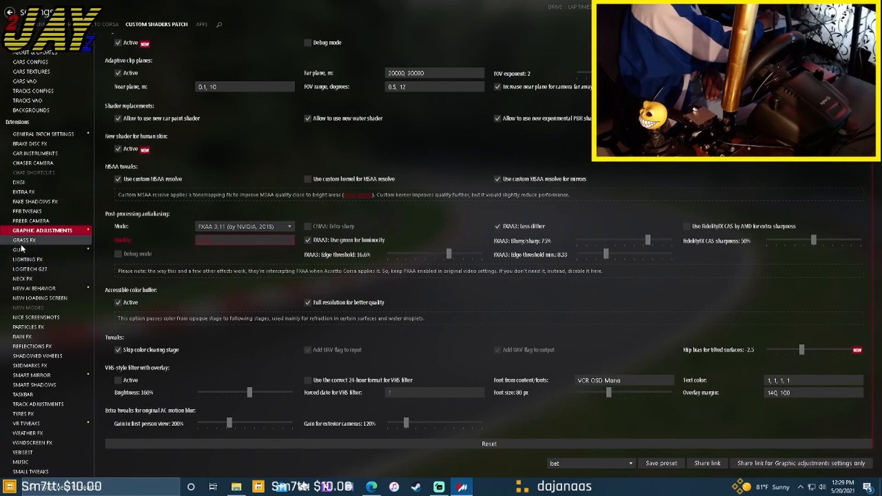
left_click(25, 240)
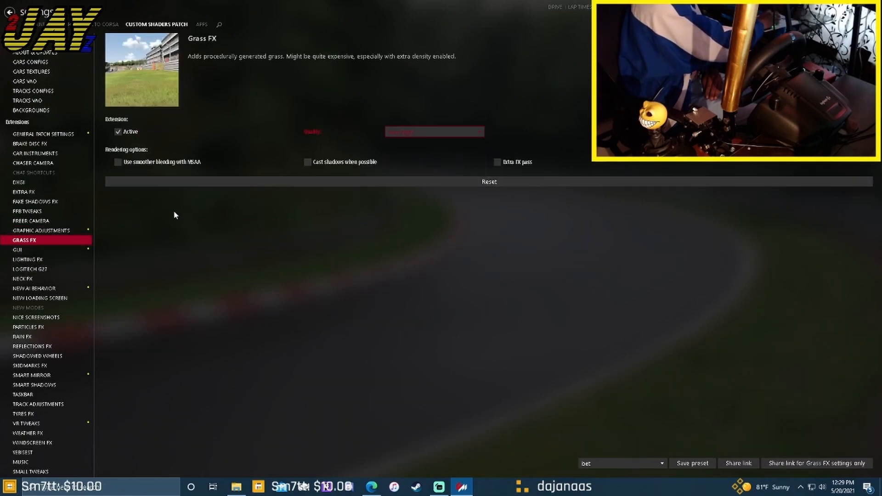
- In Lighting FX, enable high quality headlight shadows and overwrite the bet preset
left_click(28, 260)
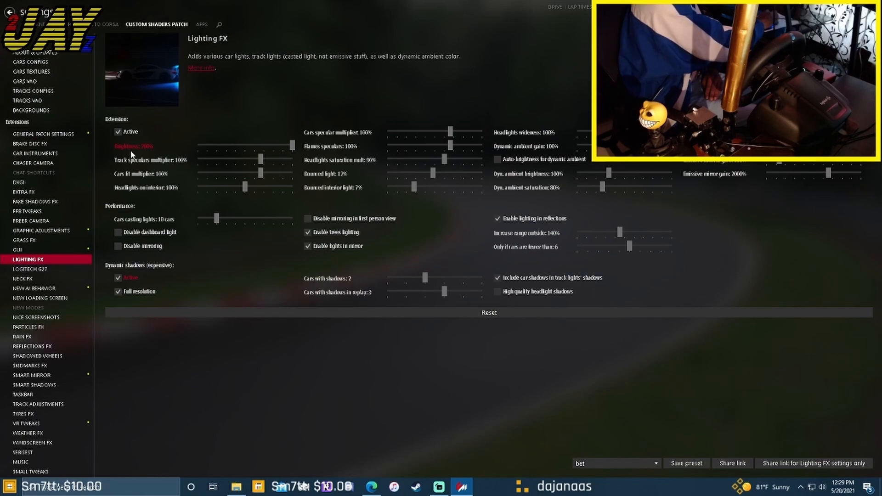
mouse_move(317, 154)
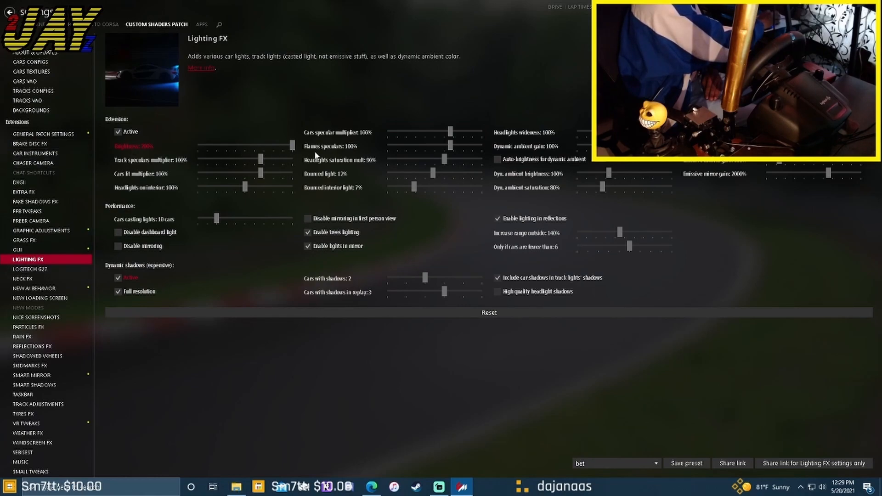
mouse_move(177, 296)
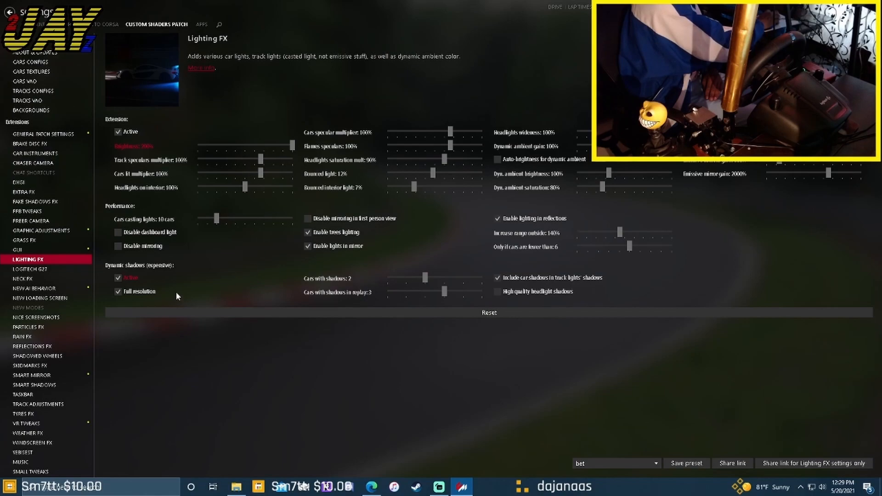
mouse_move(119, 291)
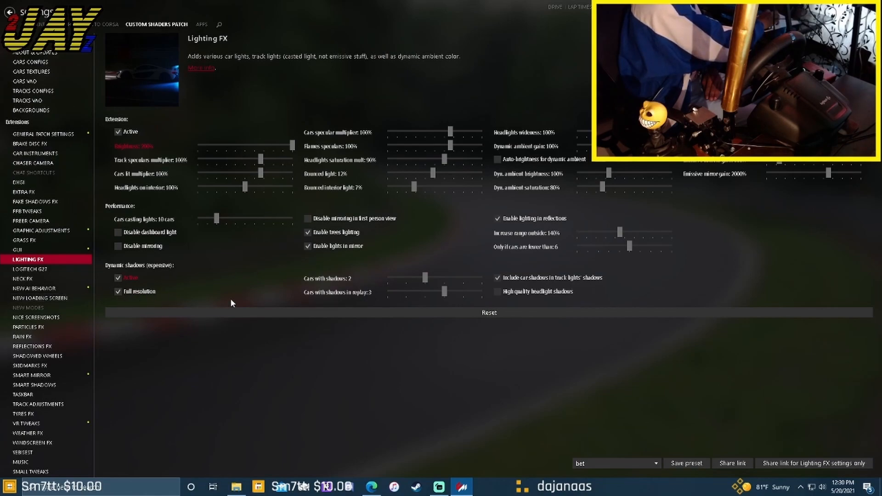
mouse_move(367, 310)
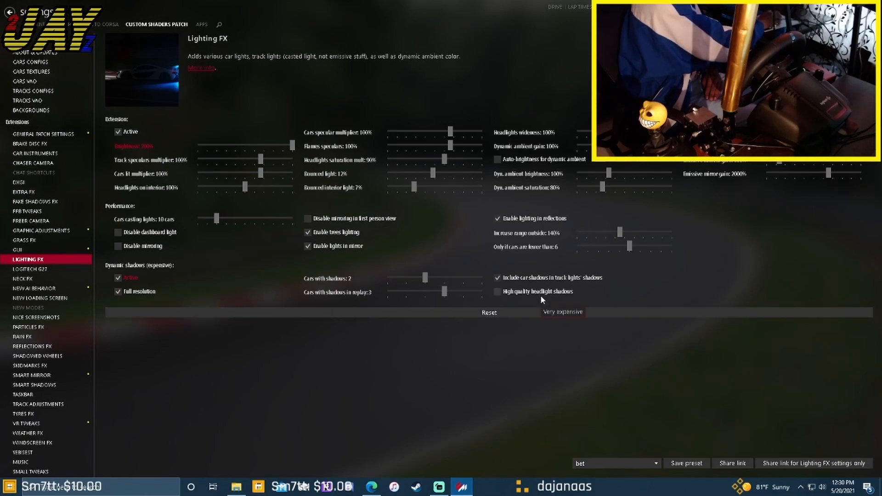
left_click(498, 291)
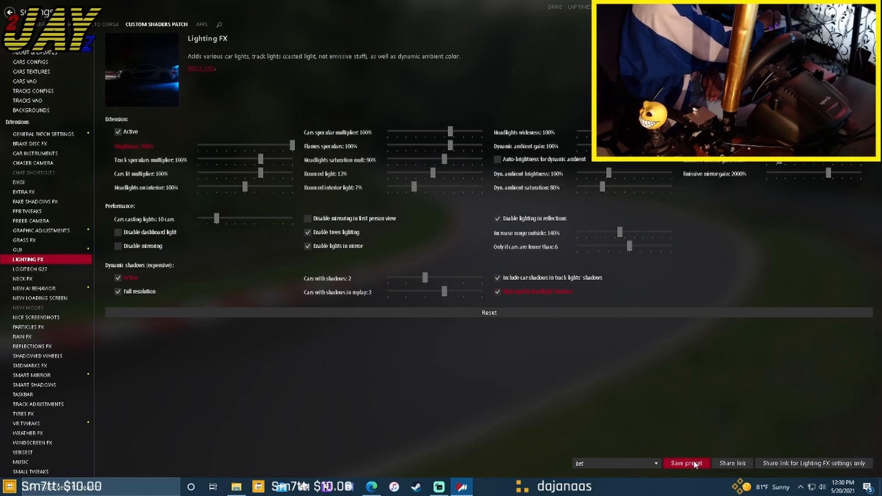
left_click(686, 463)
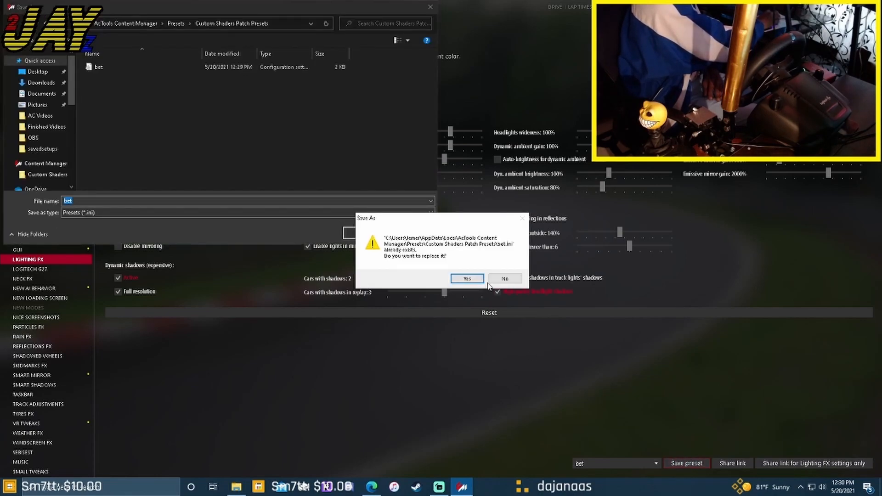
left_click(467, 279)
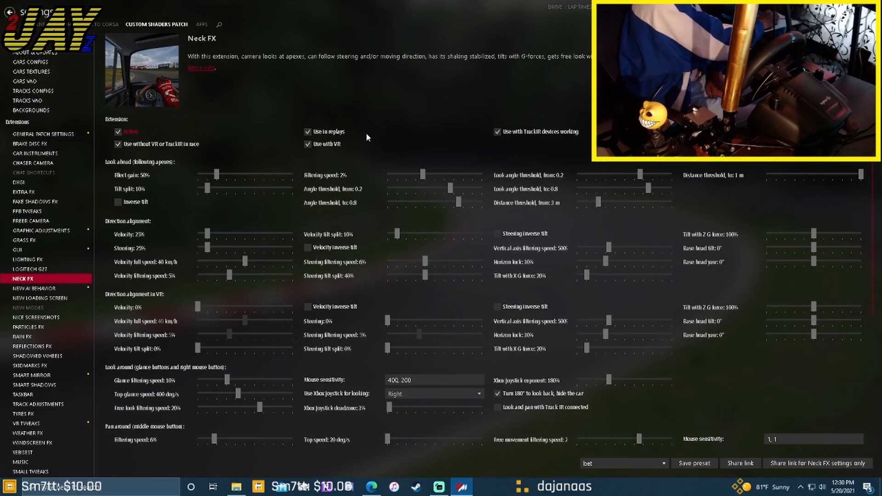
- Review the Particles FX options and show the Rain FX settings
left_click(29, 327)
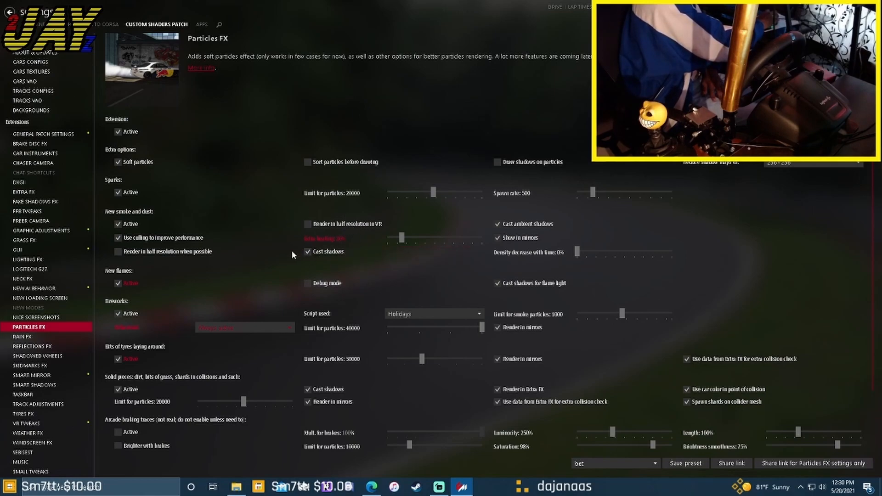
mouse_move(107, 294)
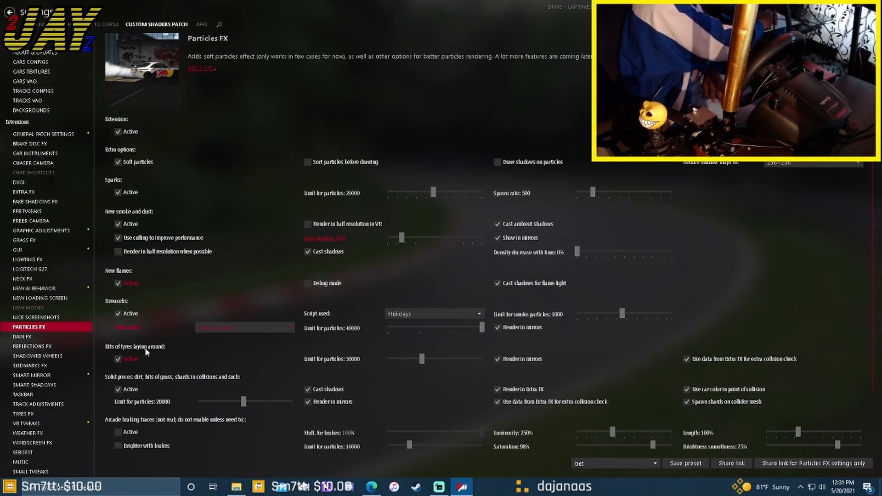
scroll("down", 3)
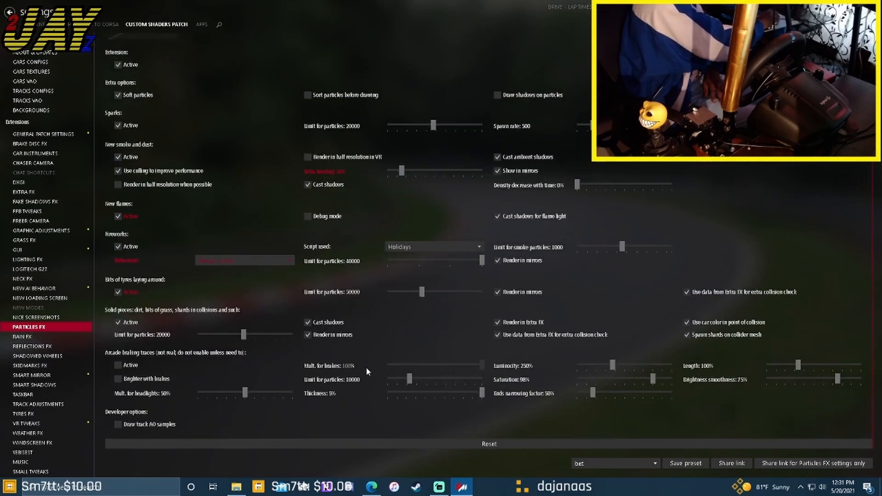
left_click(22, 337)
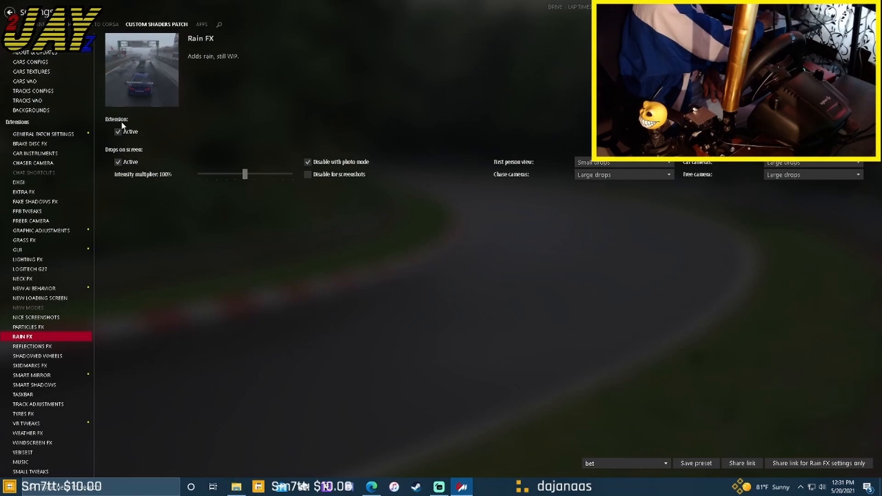
- Keep Sol as the Weather FX controller script, then move on to the Yebisest settings
left_click(29, 433)
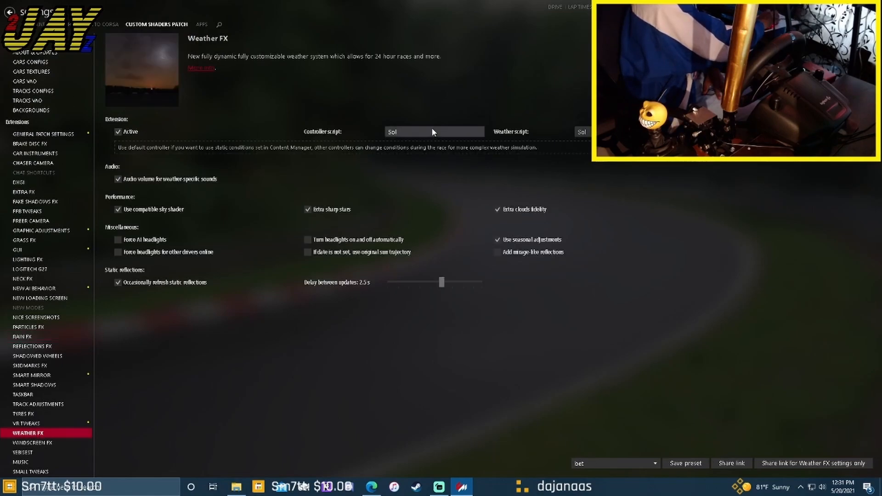
left_click(435, 131)
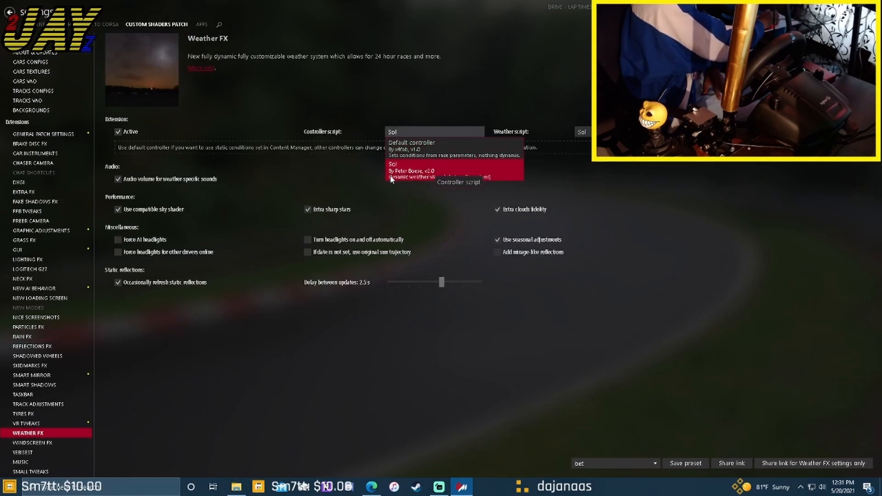
left_click(392, 164)
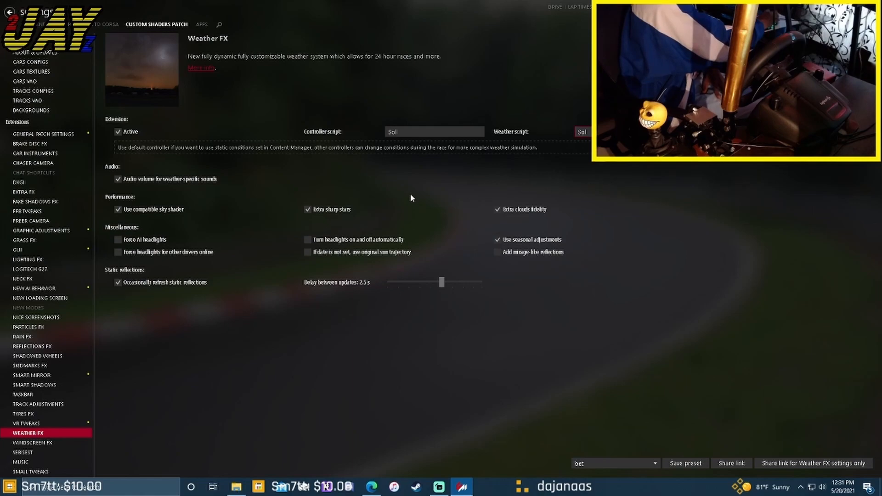
left_click(23, 453)
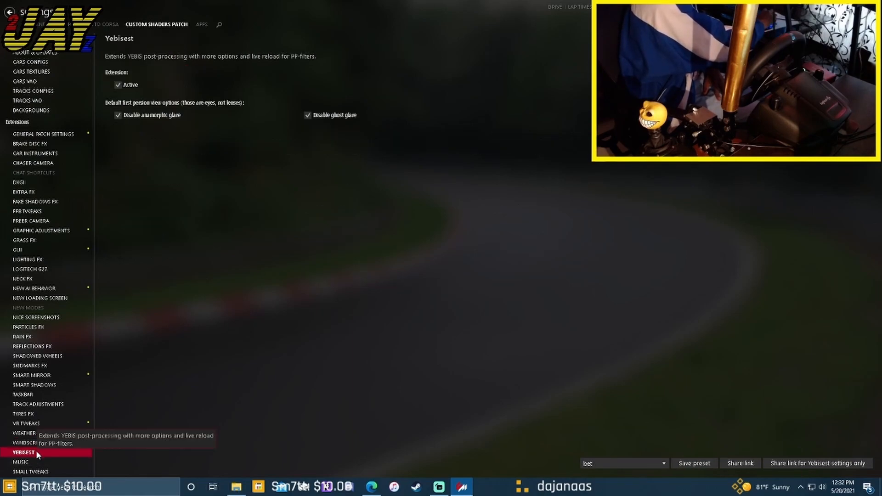
mouse_move(192, 383)
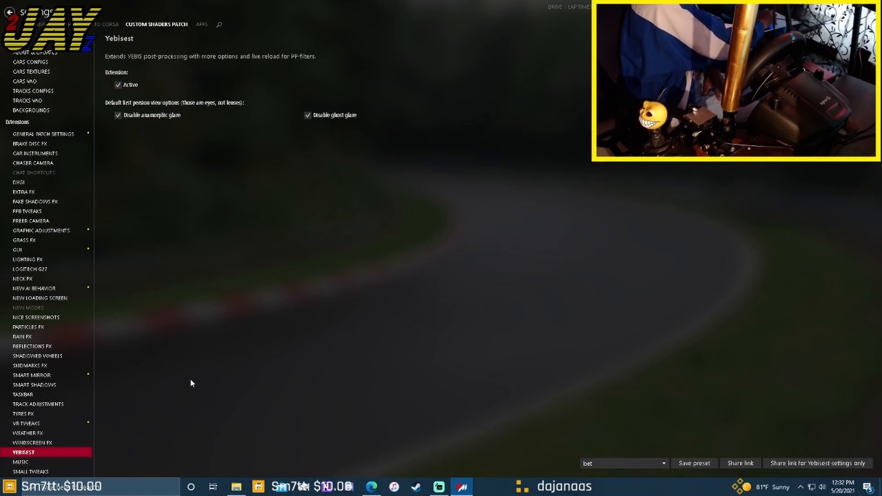
mouse_move(202, 462)
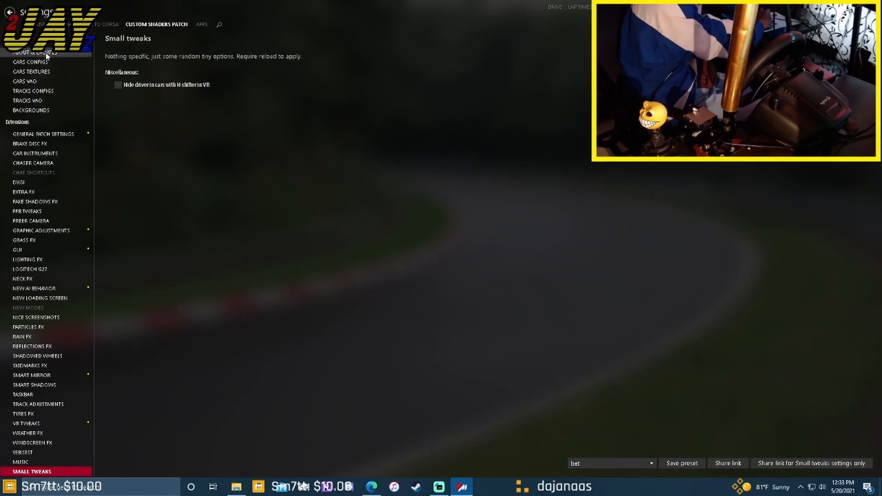
- Return to the Drive session setup and launch the practice session
left_click(35, 52)
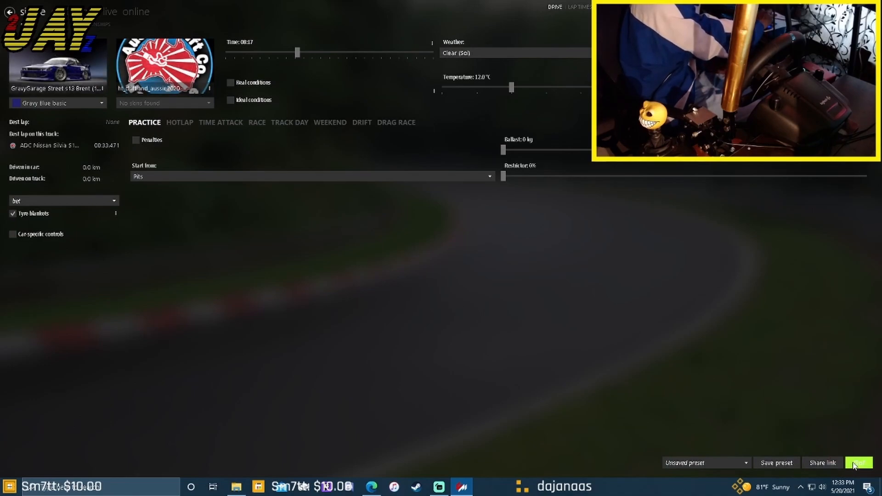
left_click(861, 462)
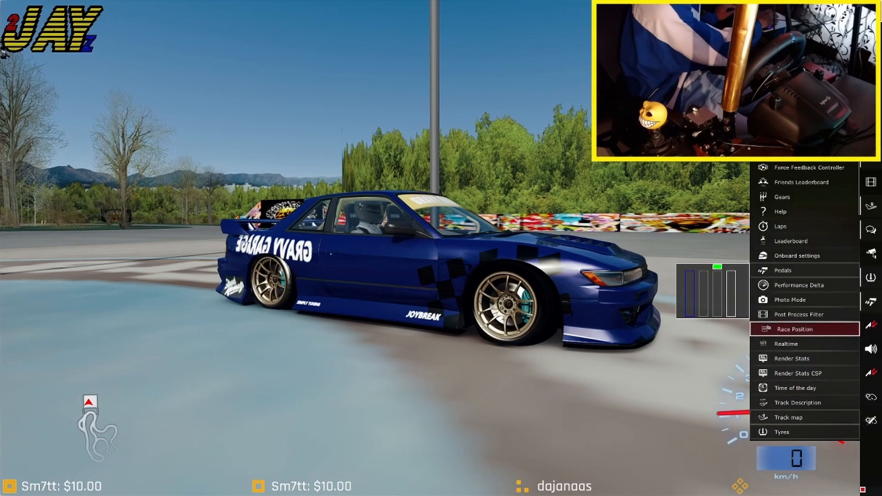
mouse_move(799, 314)
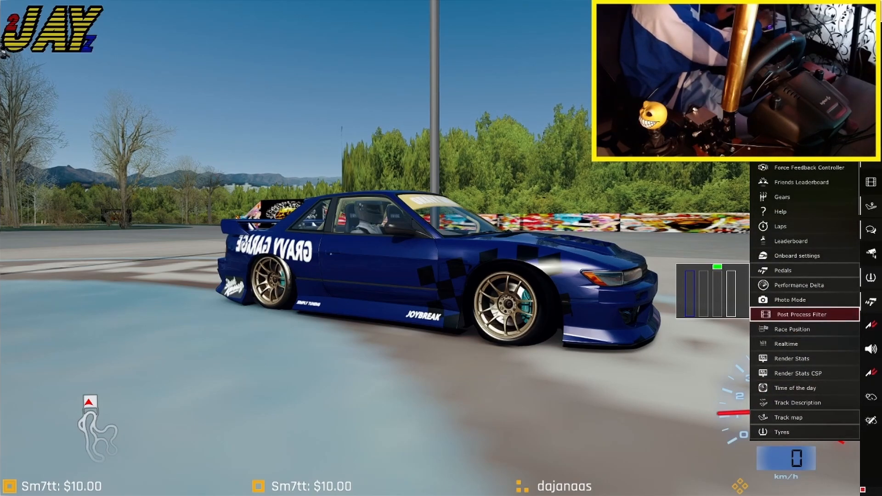
- Raise exposure slightly in the in-game Post Process Filter app
left_click(799, 315)
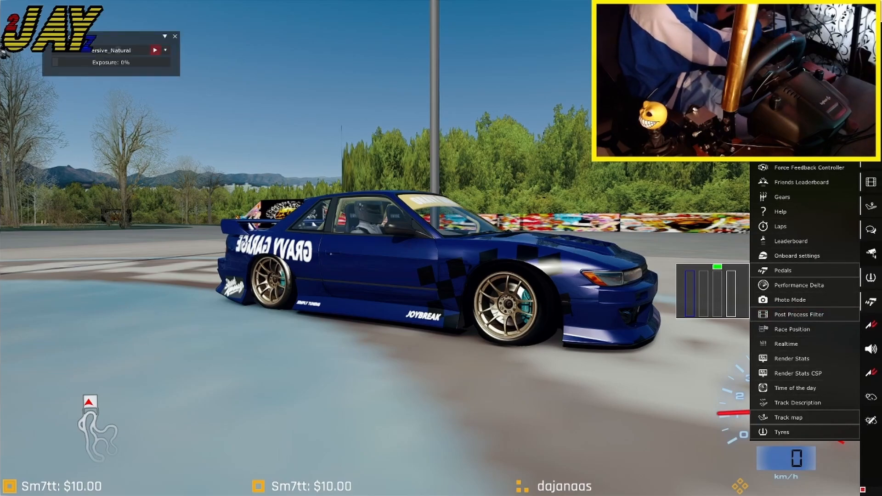
left_click(782, 432)
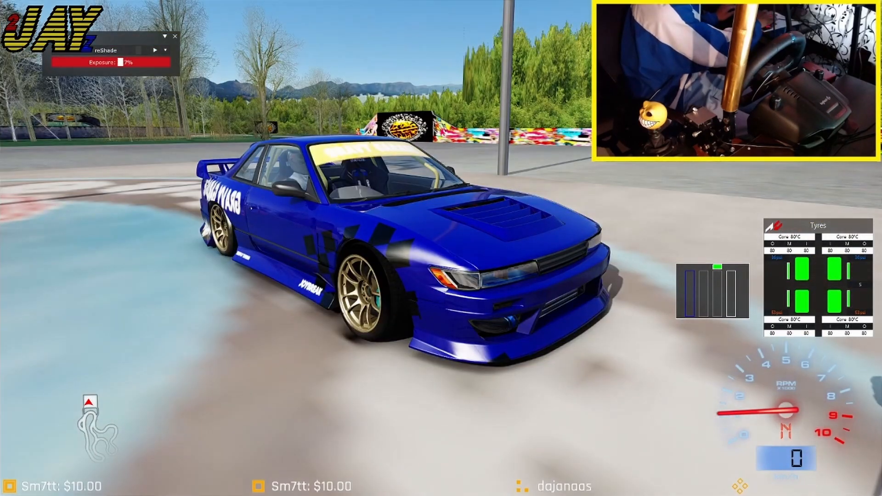